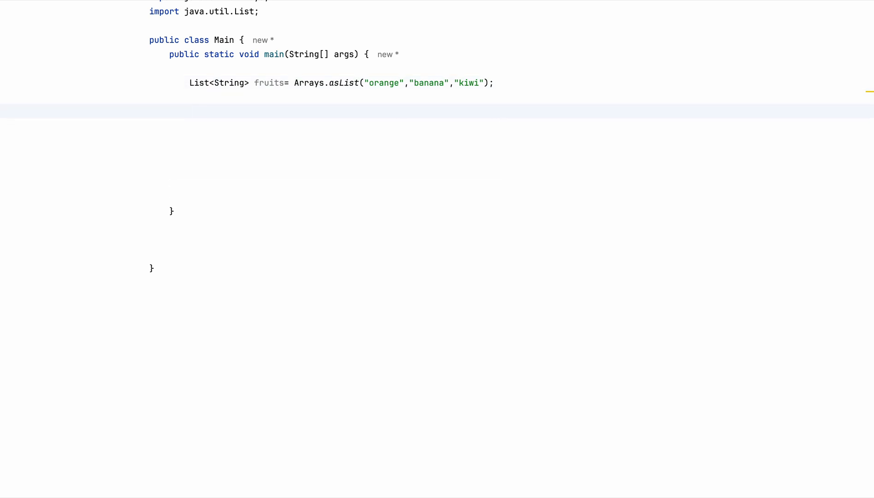
# Step: Below the fruits list, type fruits.stream().collect(Collectors.toMap( to start the statement
pyautogui.write('fruits.strea')
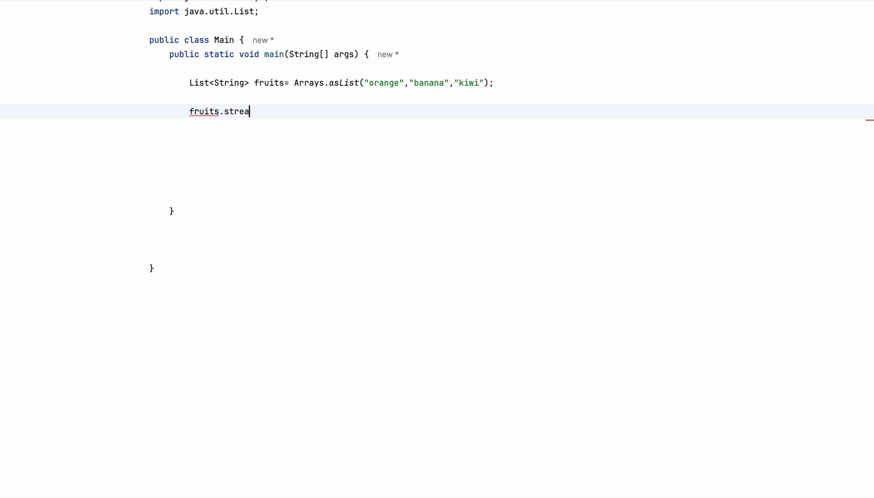
pyautogui.write('m().collect(')
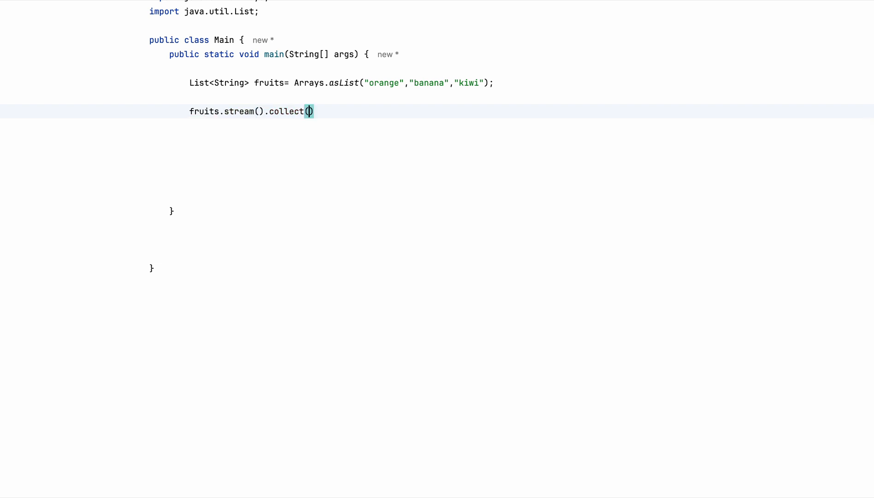
pyautogui.write('Colle')
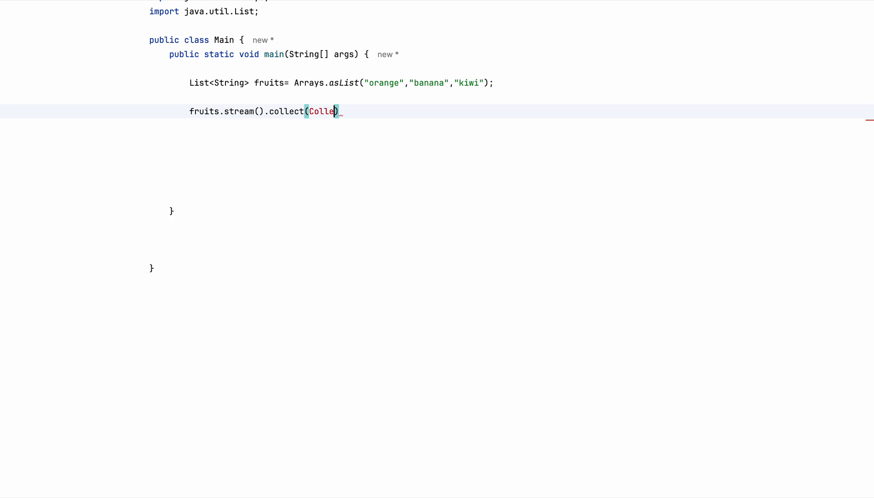
pyautogui.write('ctors')
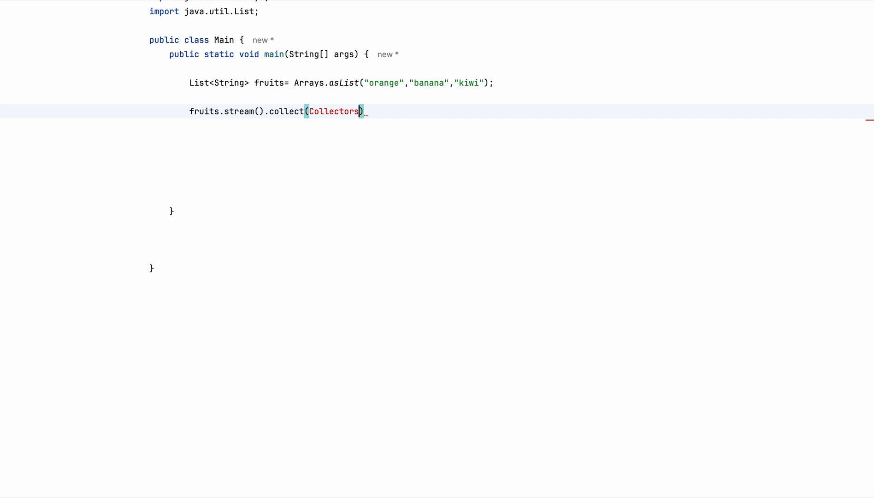
pyautogui.write('.toMap')
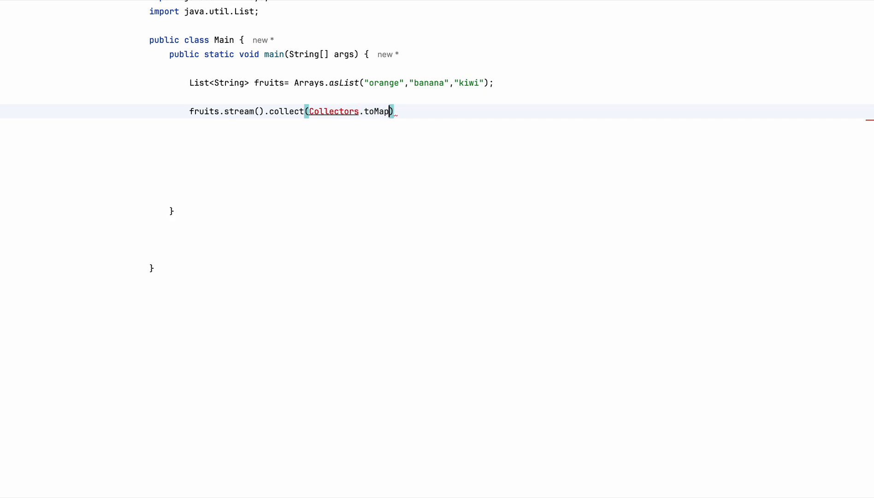
pyautogui.write('(')
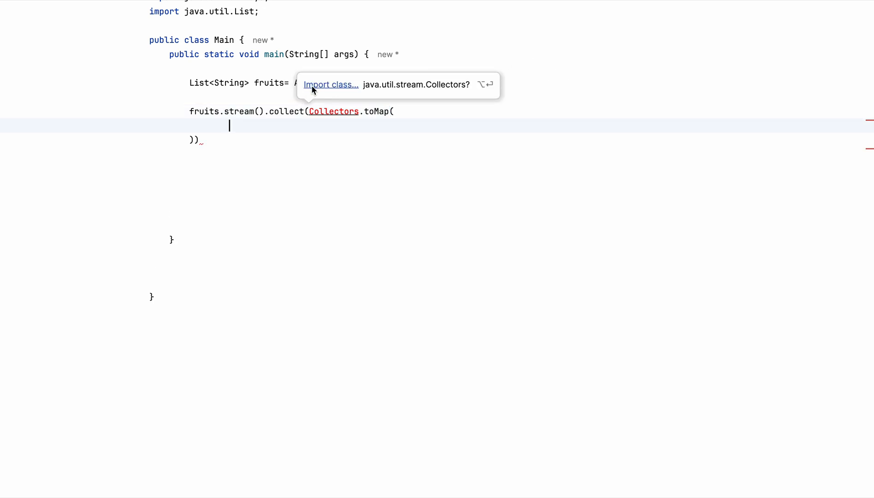
# Step: Import Collectors and pass fruit->fruit and String::length as the toMap key and value
pyautogui.click(331, 84)
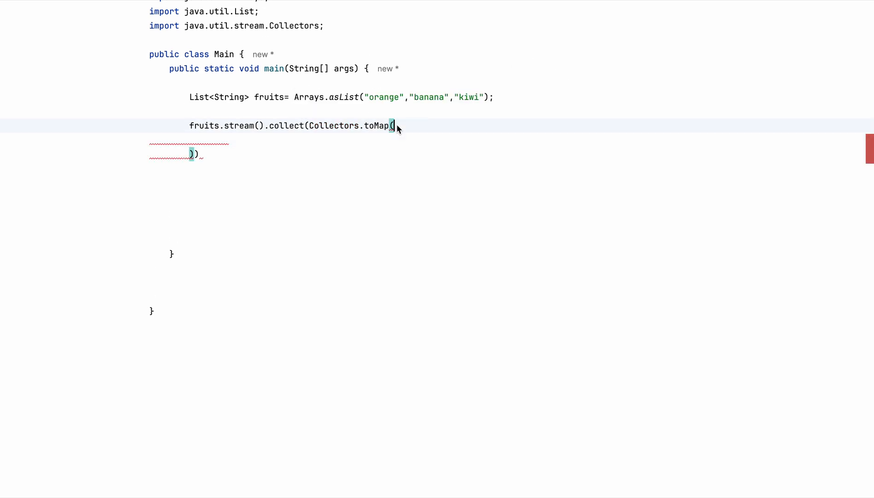
pyautogui.press('enter')
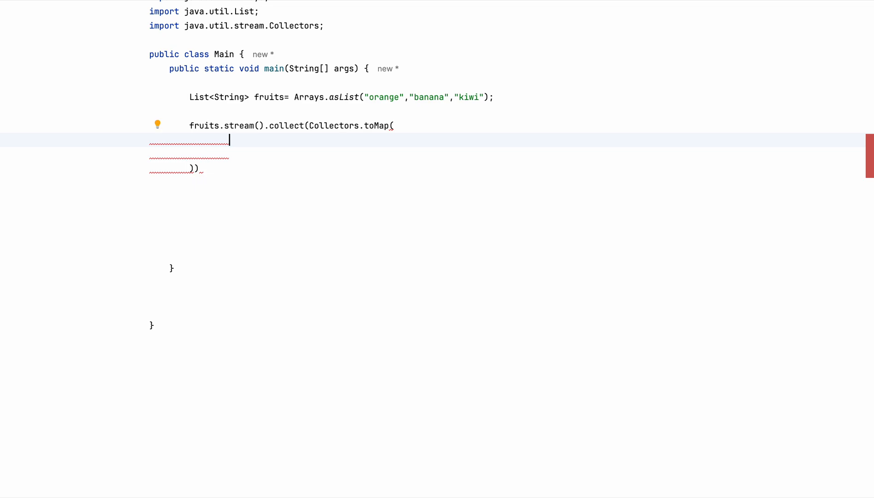
pyautogui.write('fruit')
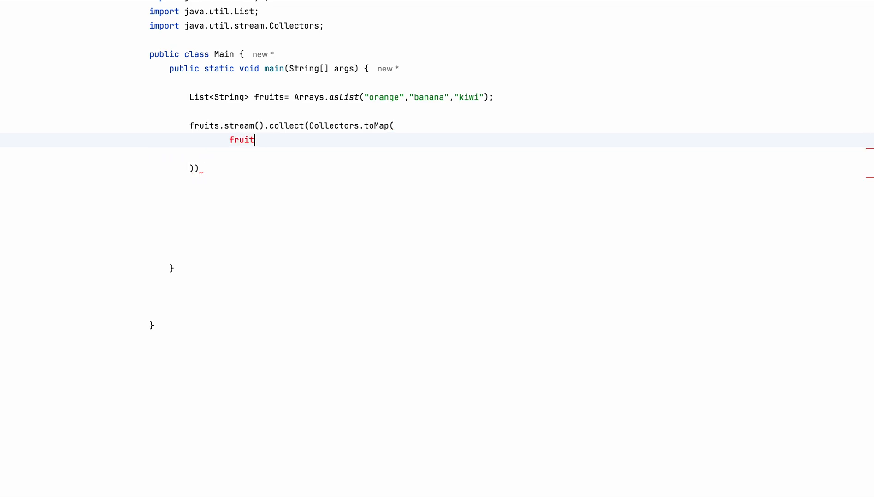
pyautogui.write('->fruit,')
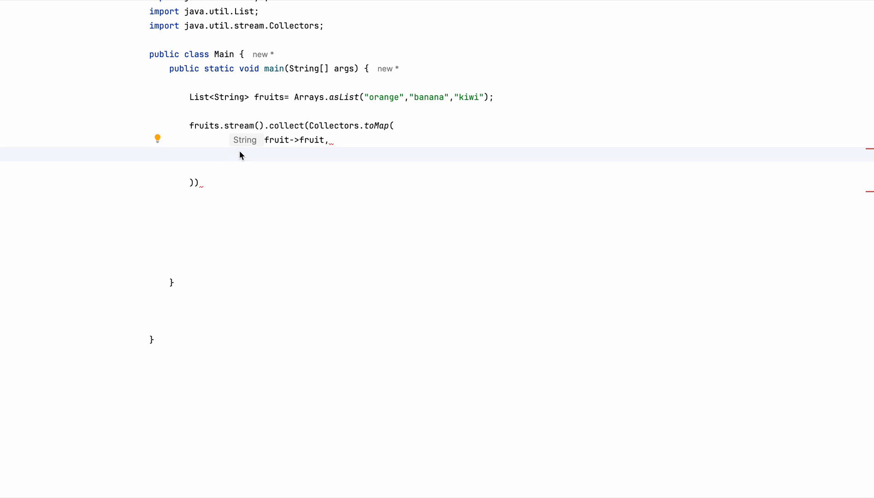
pyautogui.write('String:')
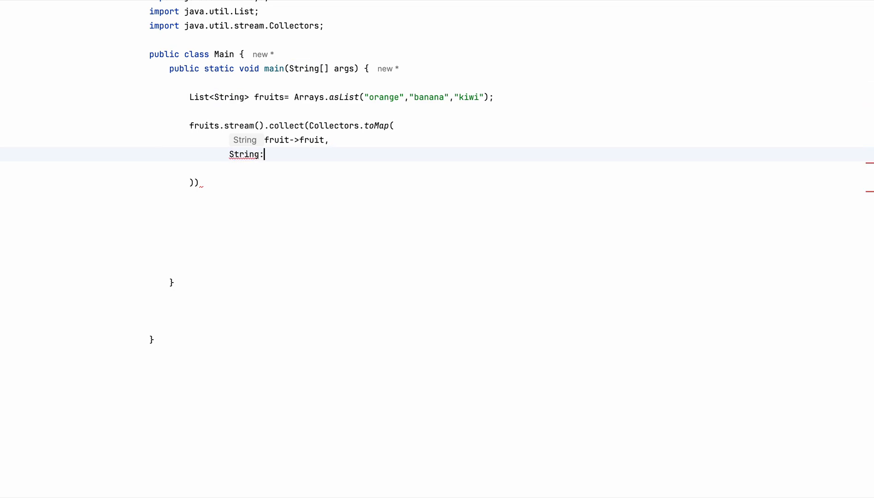
pyautogui.write('::lengt')
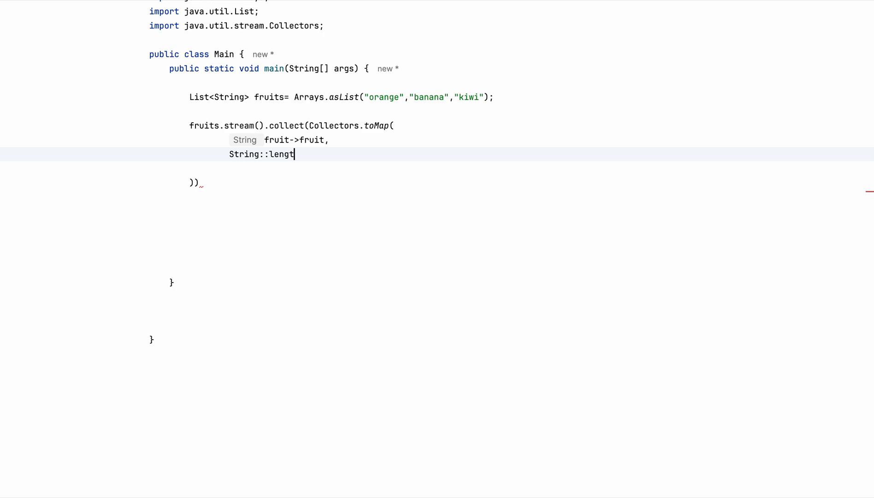
pyautogui.write('h')
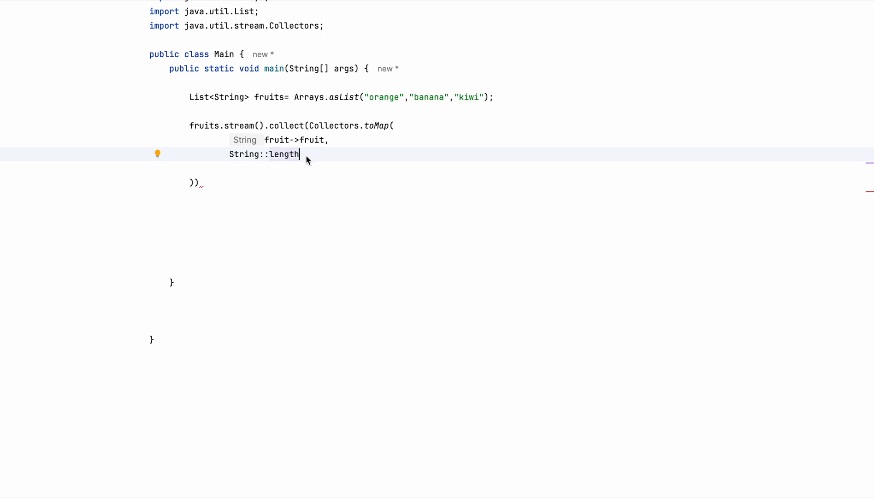
pyautogui.write('.')
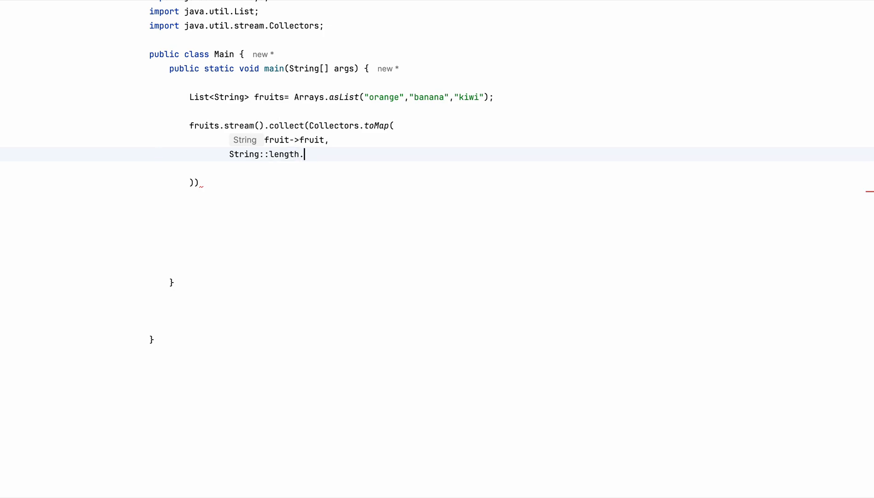
pyautogui.write(',')
pyautogui.click(196, 183)
pyautogui.write(';')
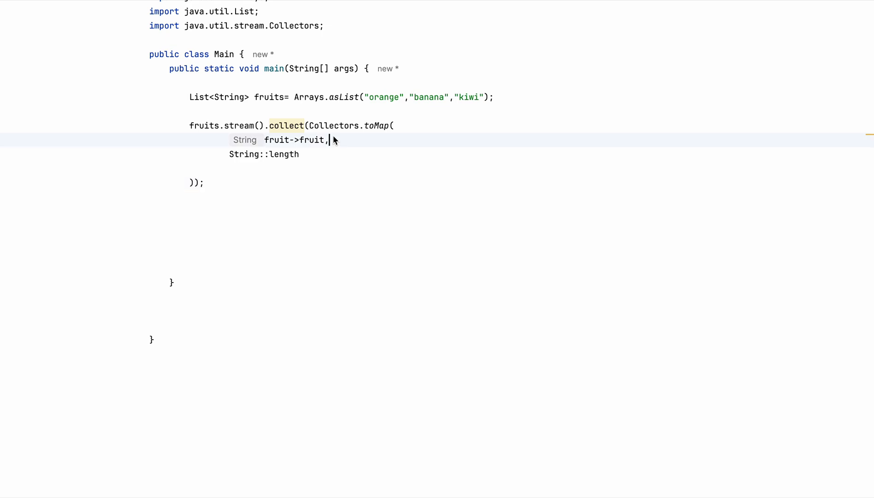
# Step: Add comments '//getting the name' and '//getting the length of each string' to the toMap arguments
pyautogui.write('//getting the name')
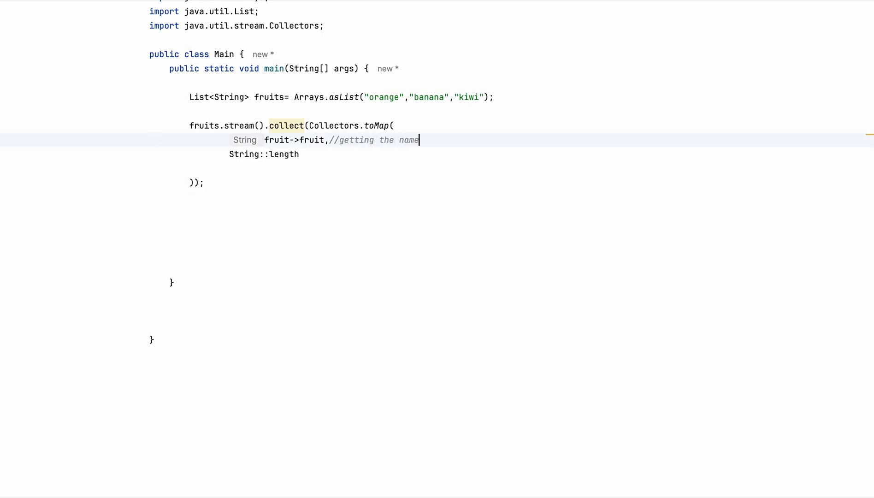
pyautogui.click(300, 154)
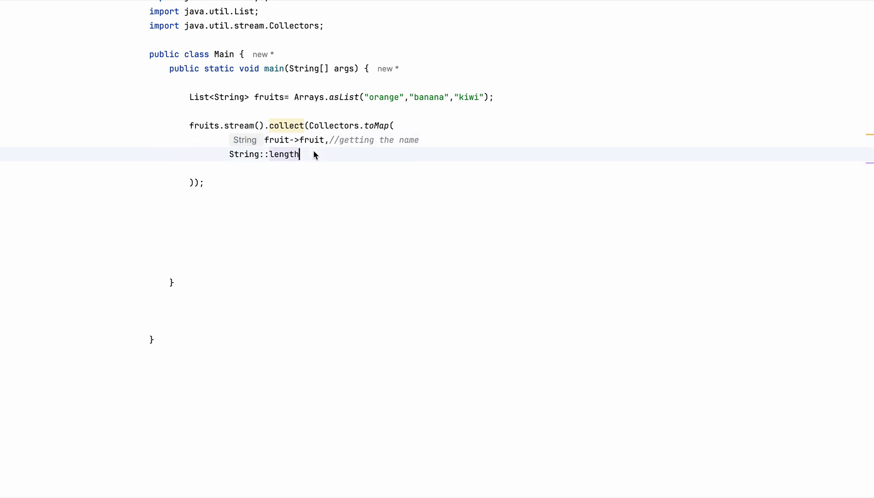
pyautogui.write('//')
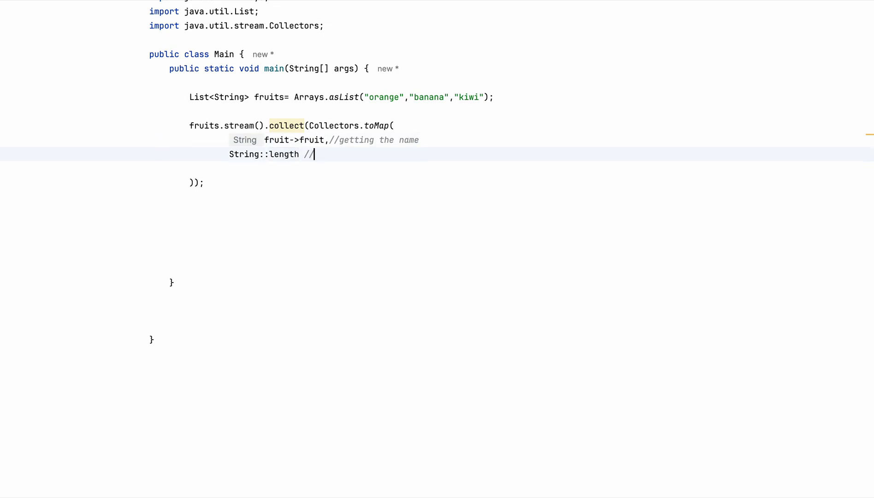
pyautogui.write('getting')
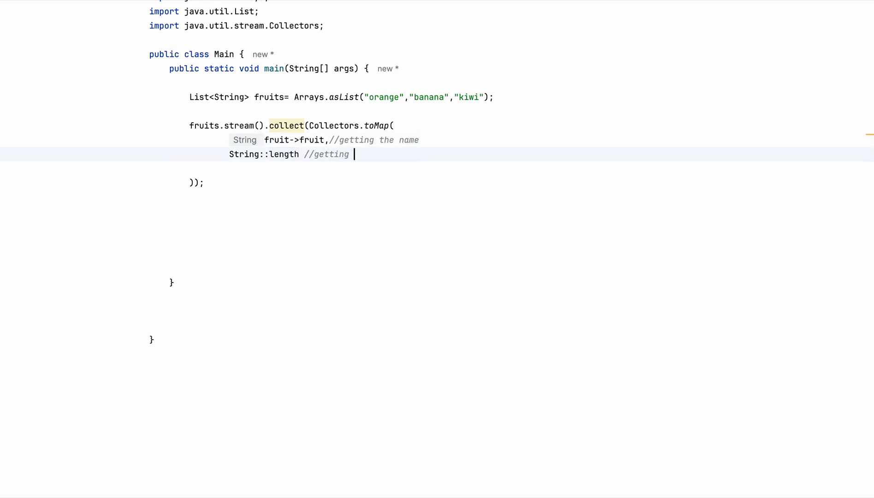
pyautogui.write('the length of e')
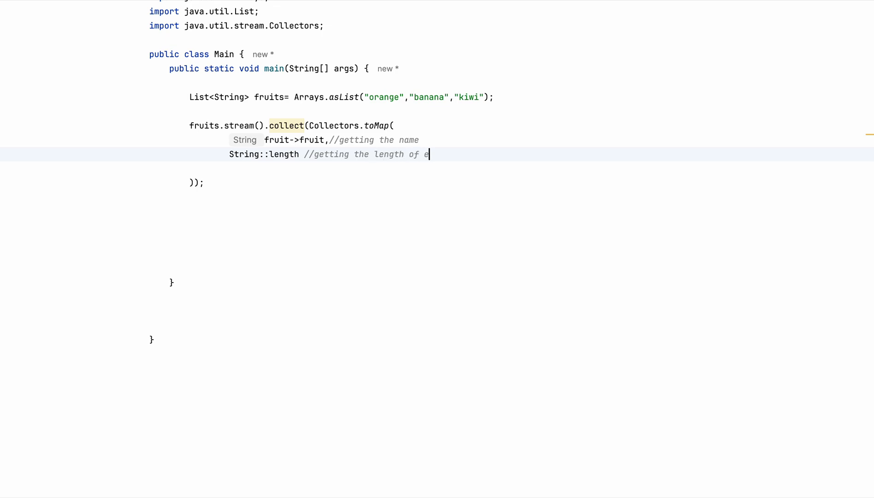
pyautogui.write('ach string')
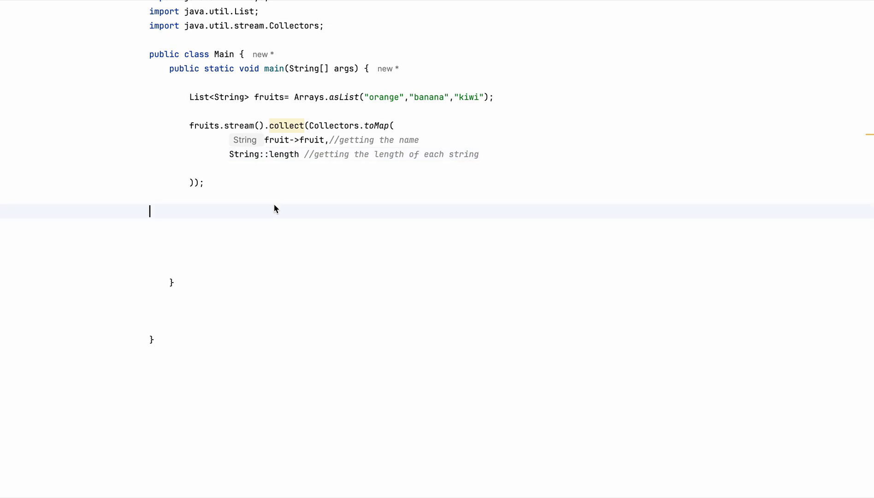
# Step: Assign the stream result to Map<String,Integer> map and import java.util.Map
pyautogui.click(238, 125)
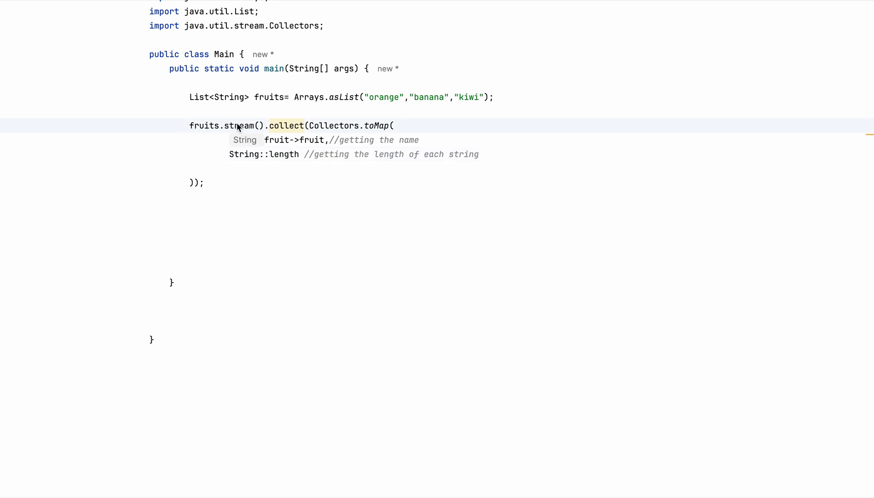
pyautogui.moveTo(245, 130)
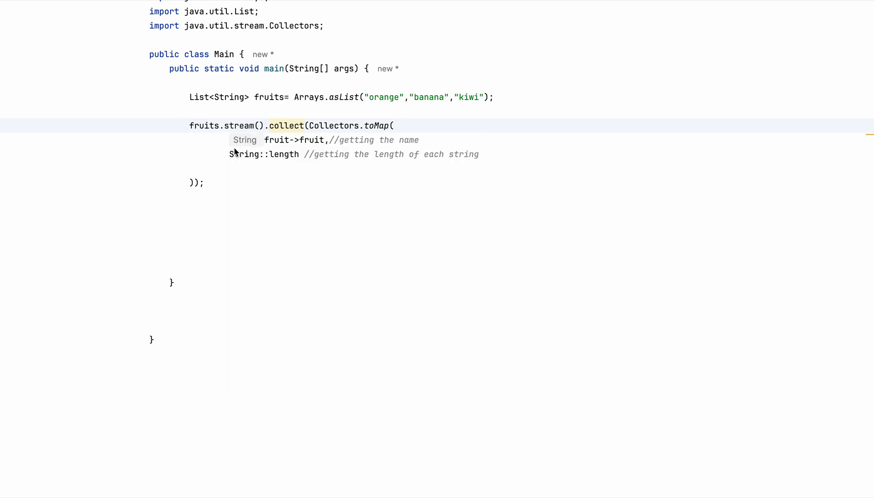
pyautogui.moveTo(492, 176)
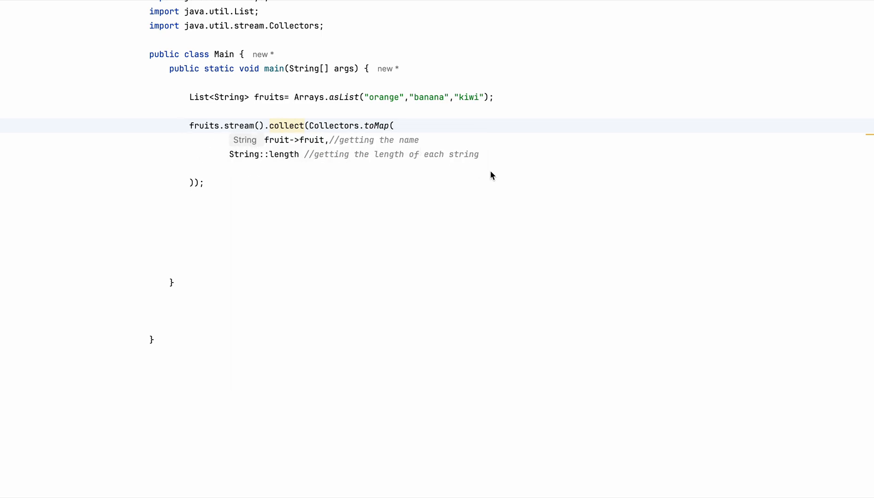
pyautogui.write('Map')
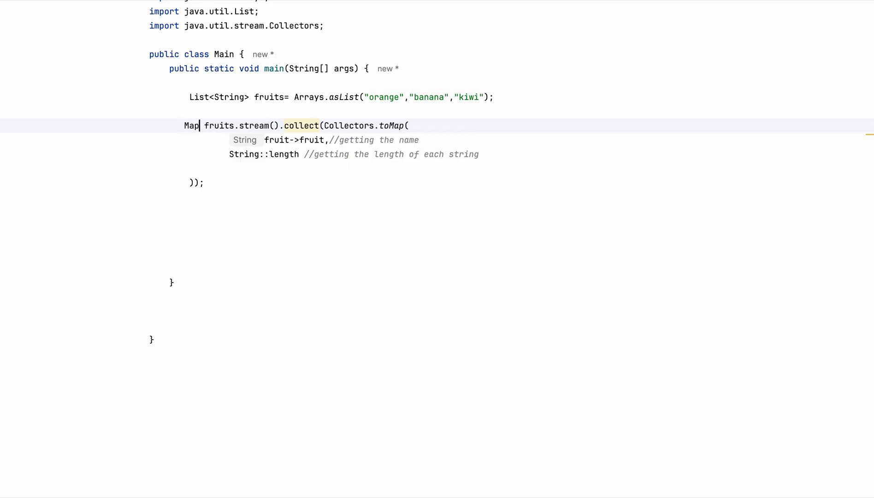
pyautogui.write('<>')
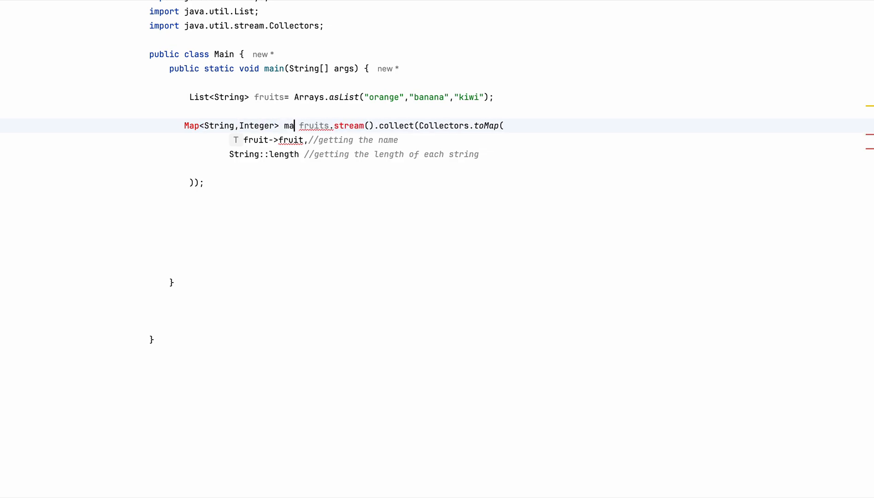
pyautogui.write('p=')
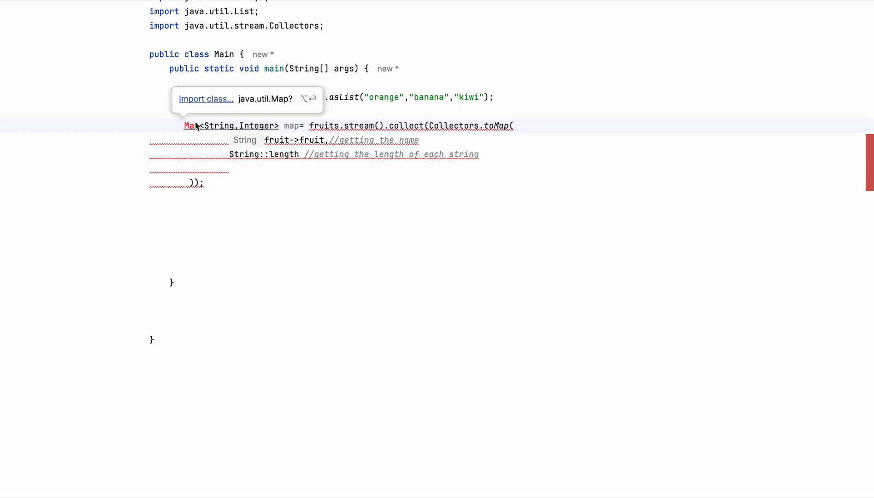
pyautogui.click(205, 98)
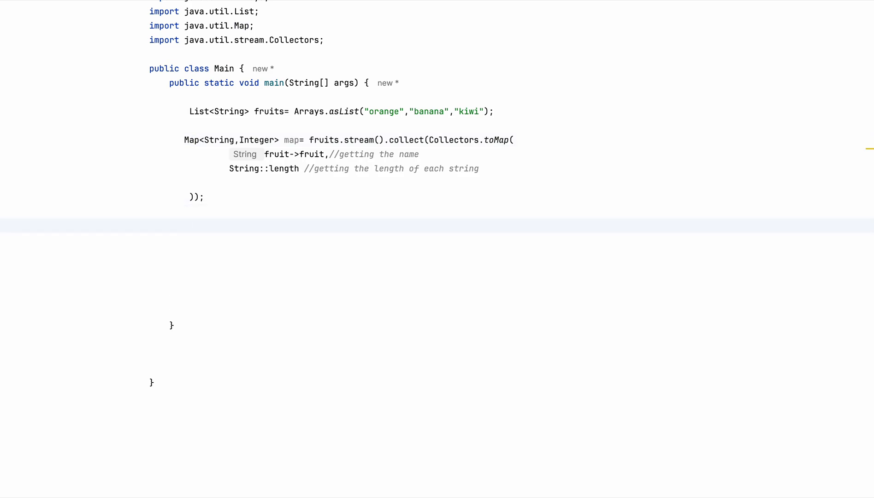
# Step: Add System.out.println(map); to print the fruit map
pyautogui.write('System.o')
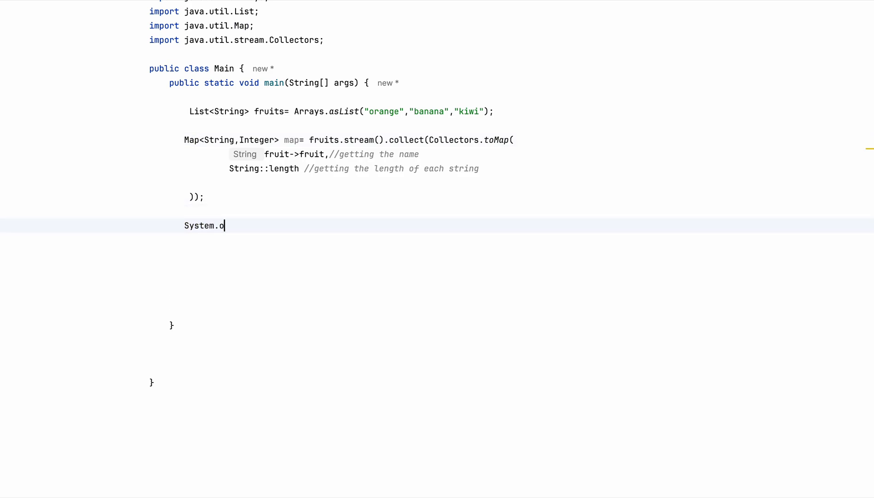
pyautogui.write('ut.prin')
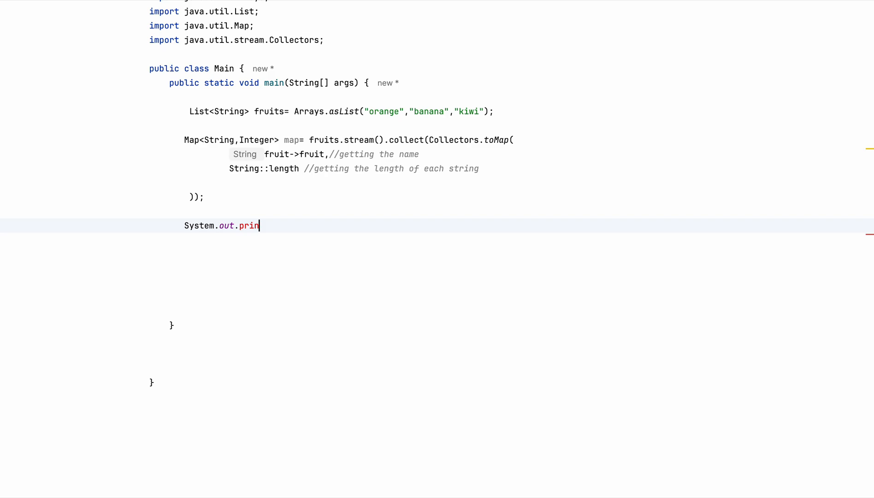
pyautogui.write('tln(m)')
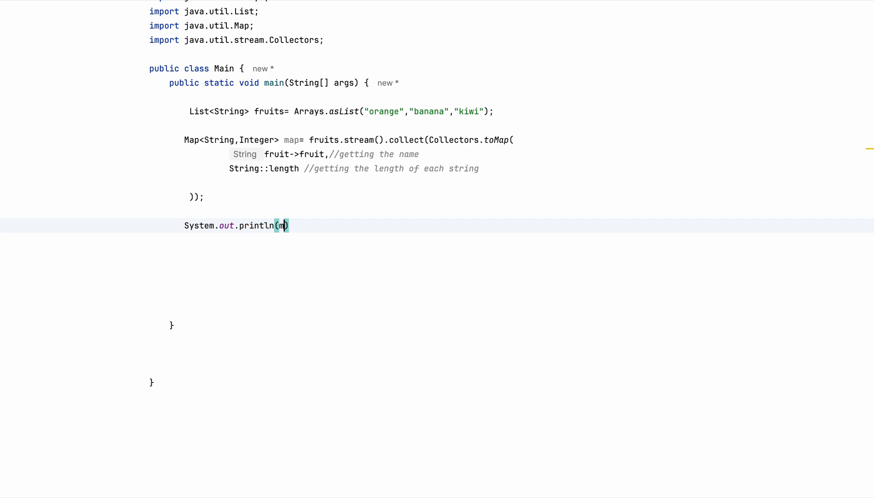
pyautogui.write('ap);')
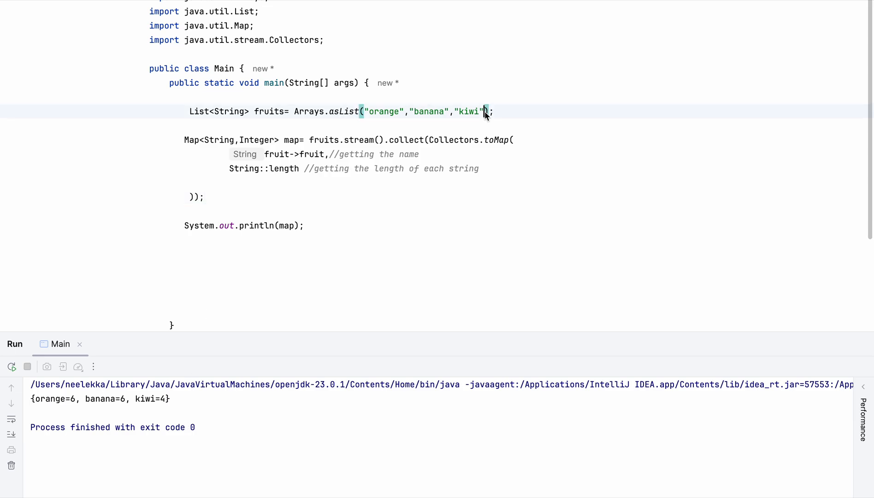
# Step: Append a duplicate "kiwi" to the fruits list and select the list items
pyautogui.write(',"k')
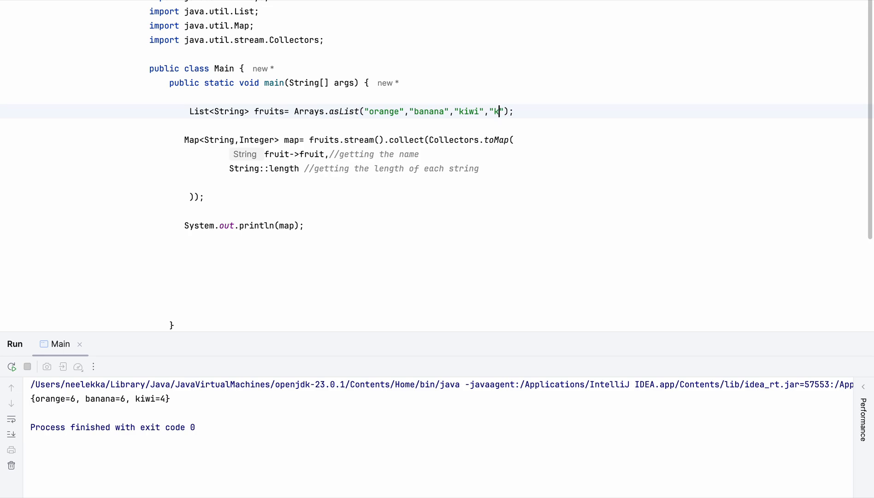
pyautogui.write('iwi')
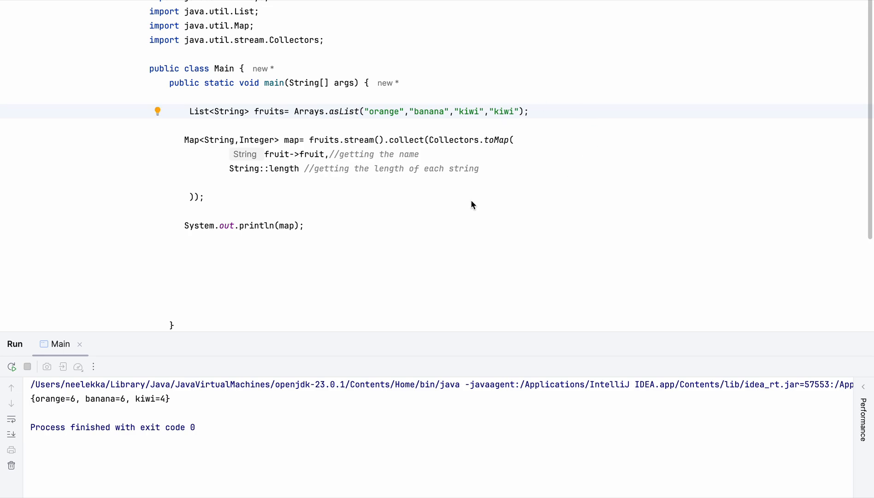
pyautogui.moveTo(293, 143)
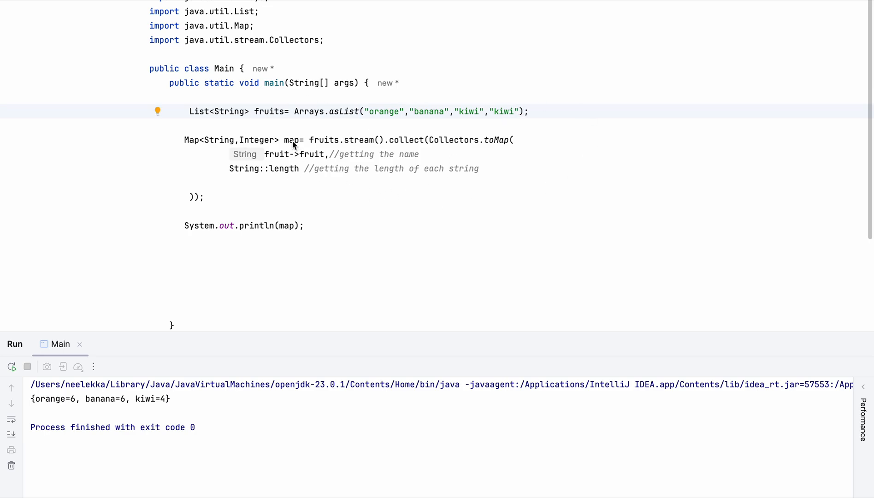
pyautogui.moveTo(368, 113)
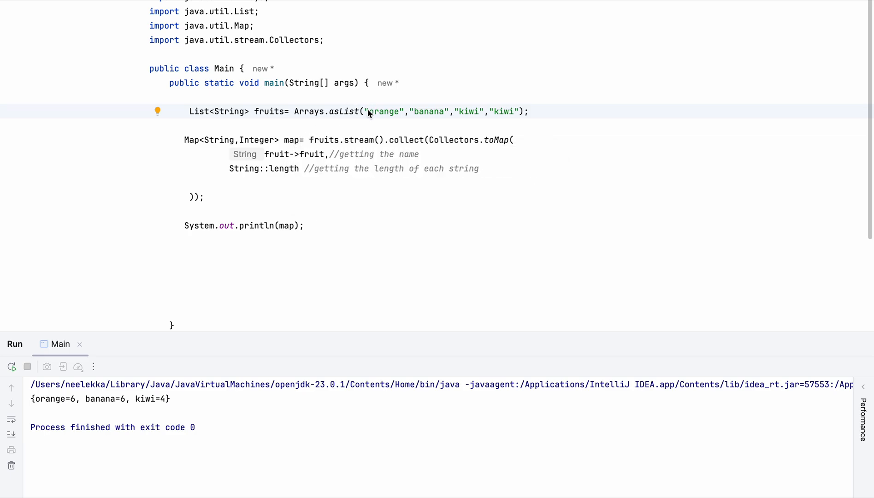
pyautogui.moveTo(368, 112); pyautogui.dragTo(524, 111)
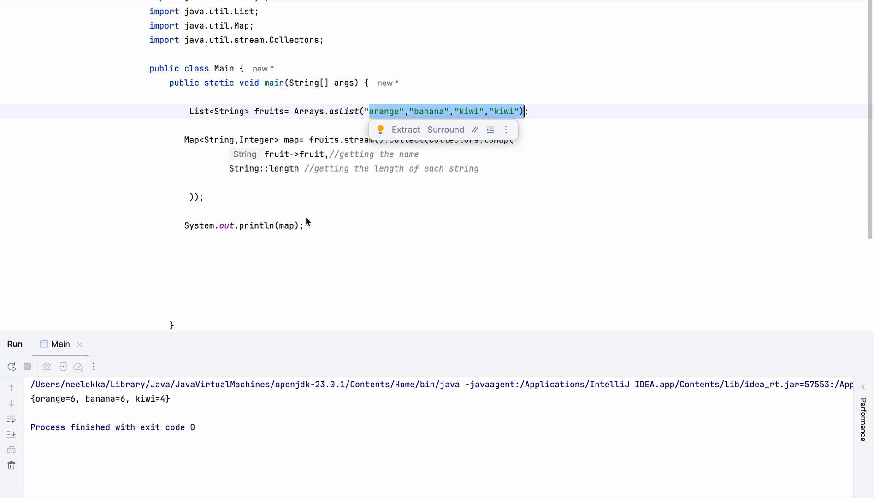
pyautogui.moveTo(362, 277)
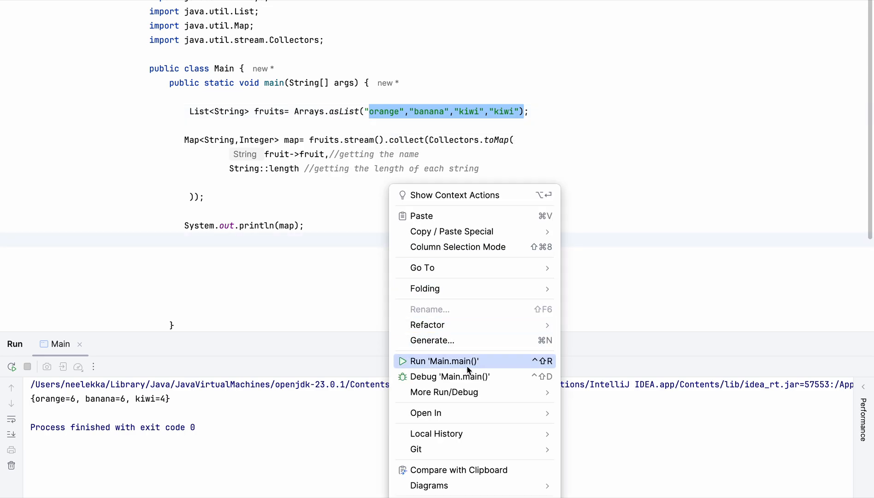
# Step: Run Main.main(), which fails with Duplicate key kiwi
pyautogui.click(443, 361)
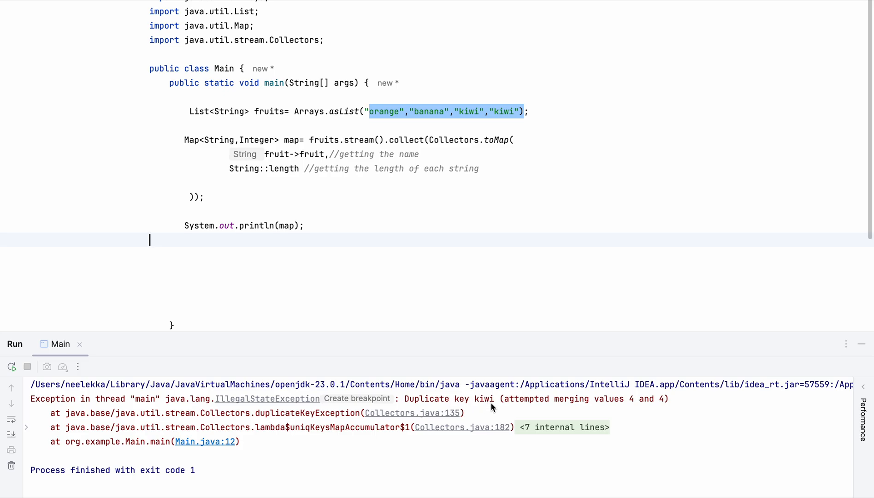
pyautogui.moveTo(560, 408)
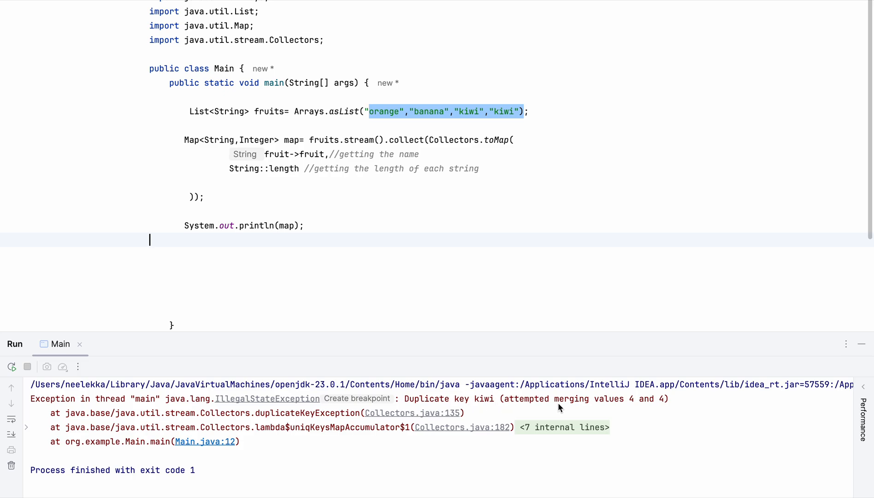
pyautogui.moveTo(496, 400)
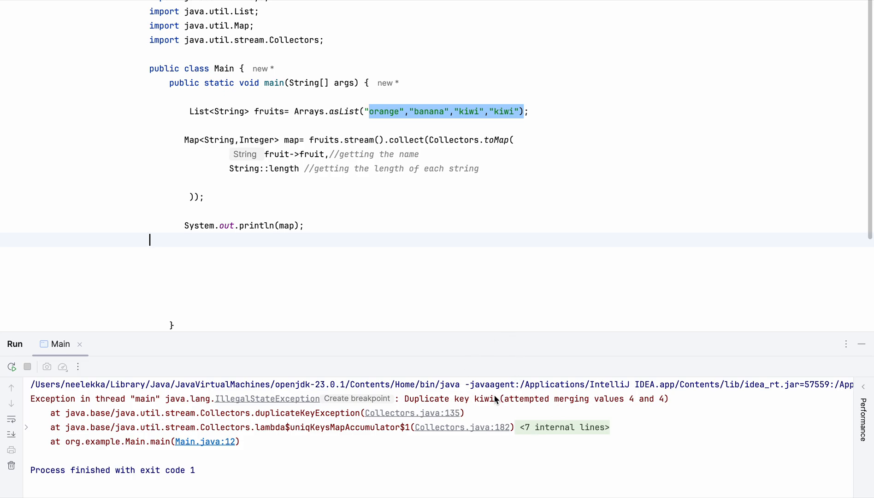
pyautogui.moveTo(490, 117)
pyautogui.write('(')
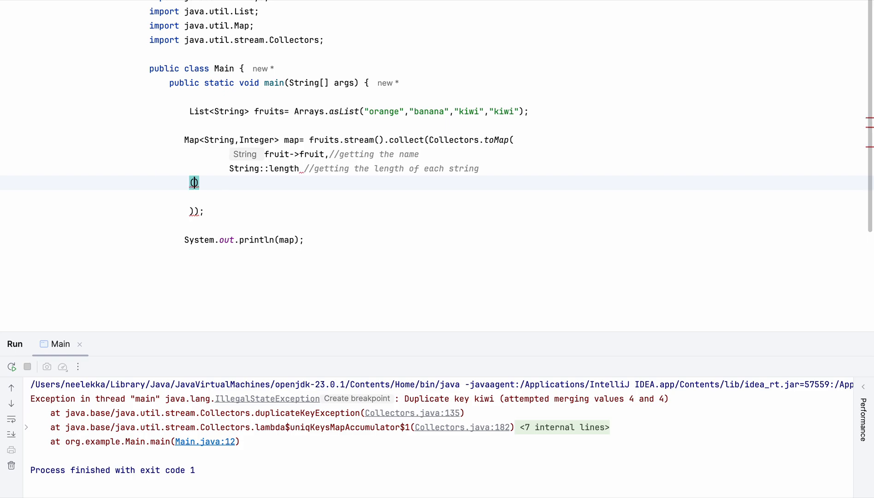
# Step: Add the merge lambda (existing, duplicate) -> existing with a '//merging' comment
pyautogui.write('exiast')
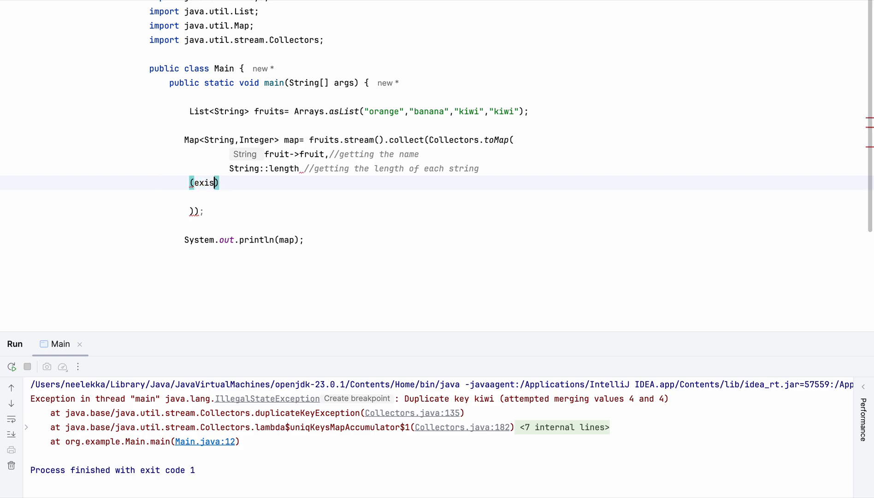
pyautogui.write('ting,')
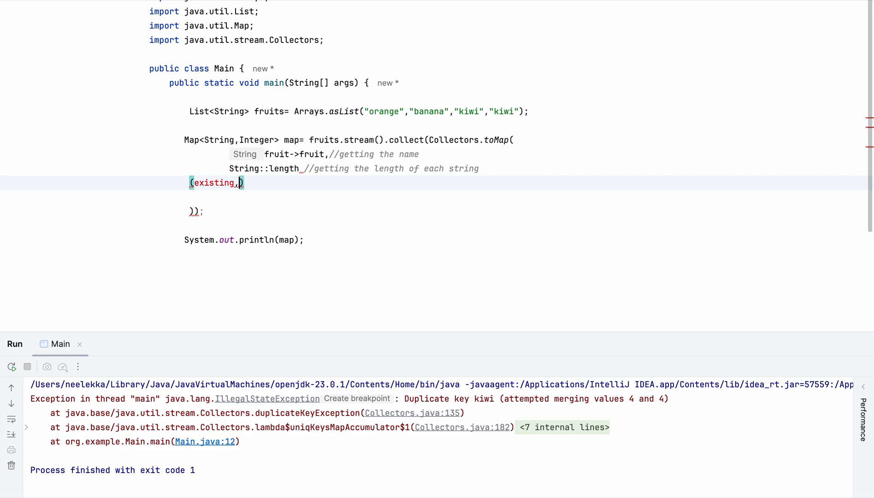
pyautogui.write('duplicate')
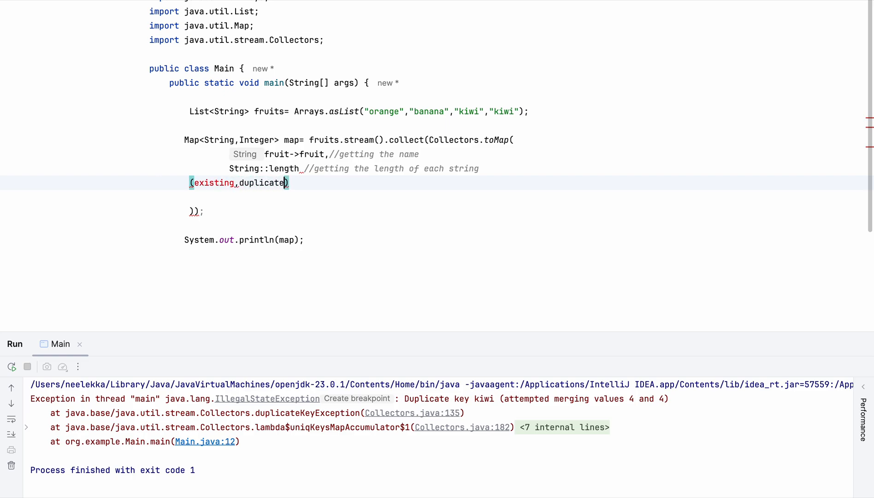
pyautogui.write('->')
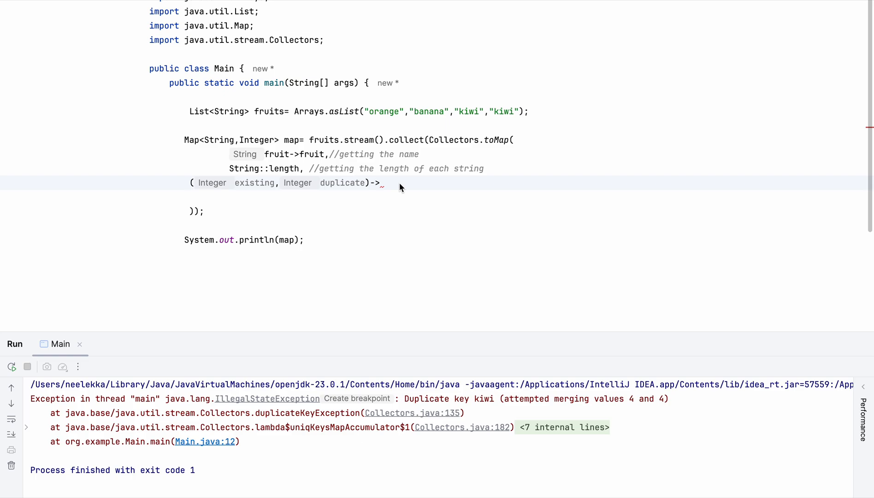
pyautogui.write('exist')
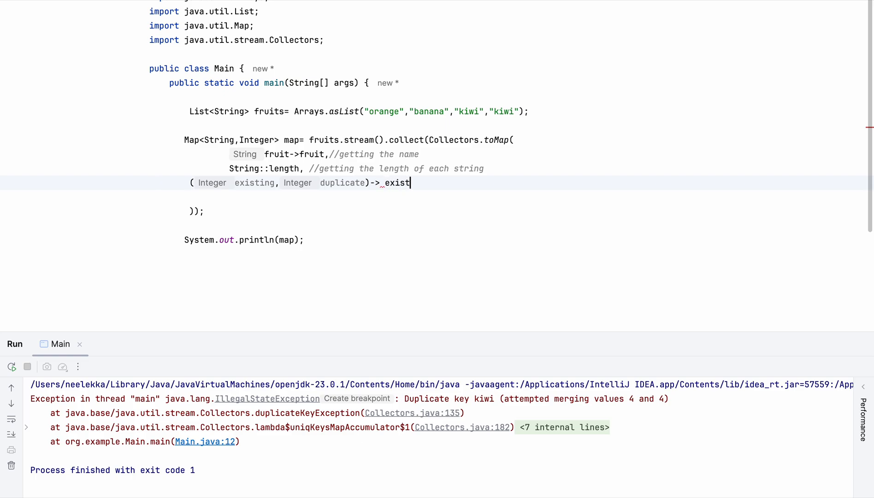
pyautogui.write('ing')
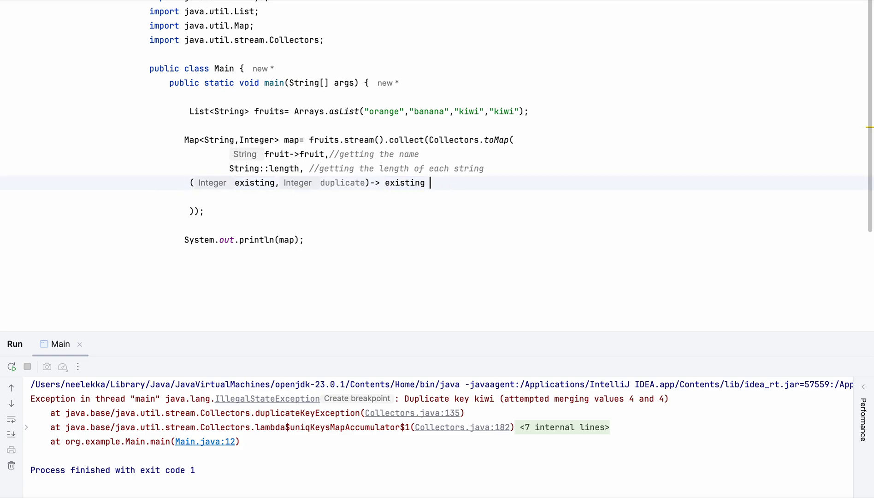
pyautogui.write('//merging')
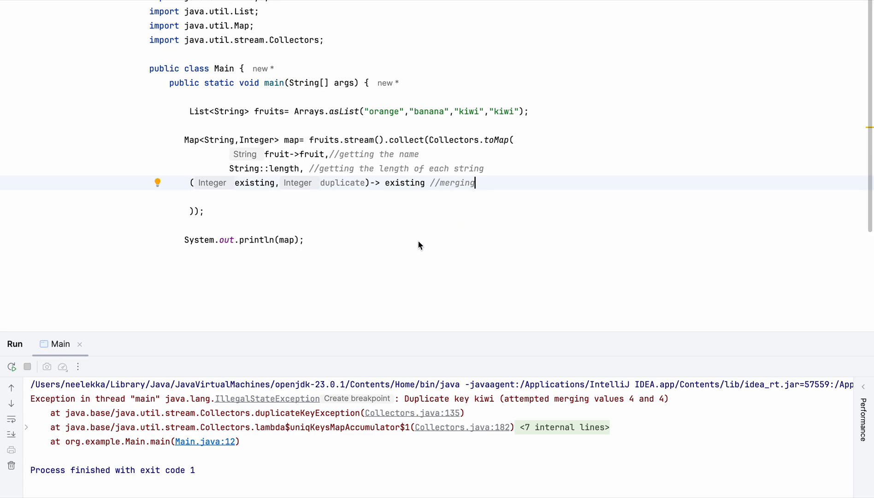
pyautogui.moveTo(478, 158)
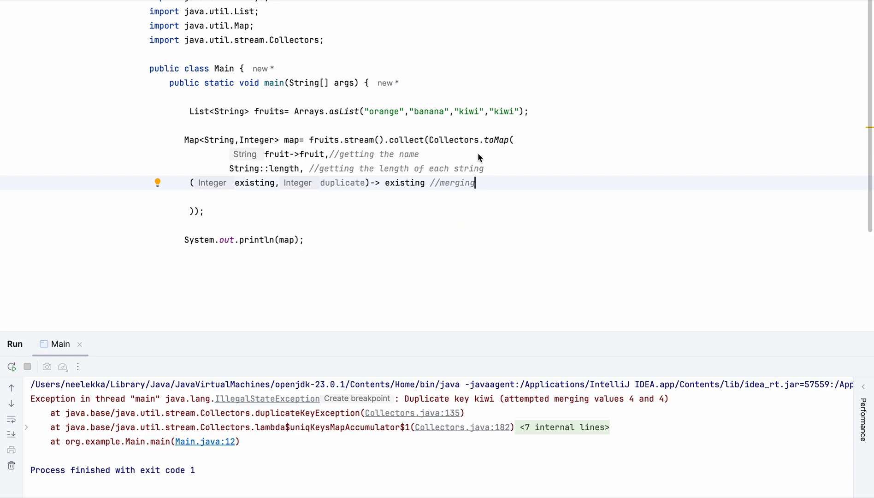
pyautogui.moveTo(352, 169)
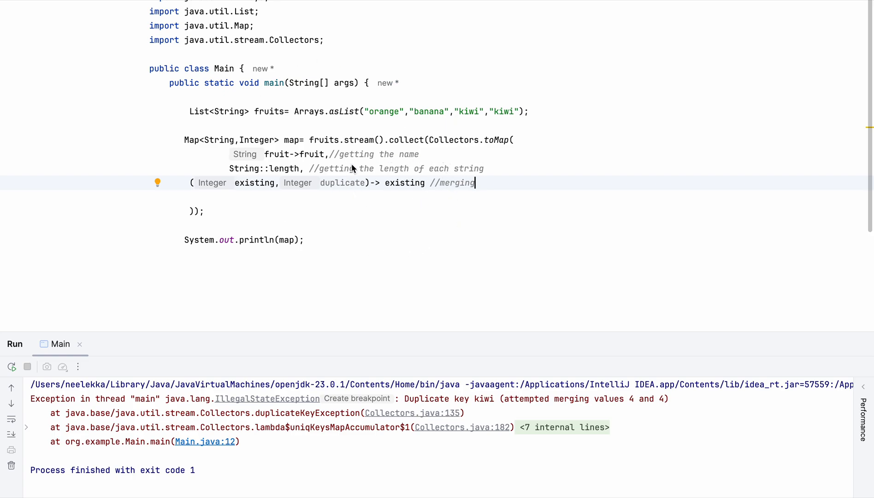
pyautogui.moveTo(430, 233)
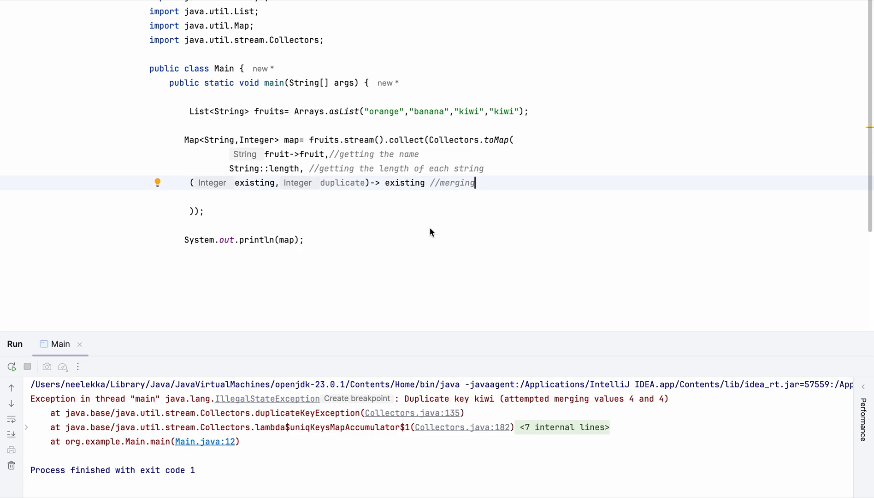
pyautogui.moveTo(420, 207)
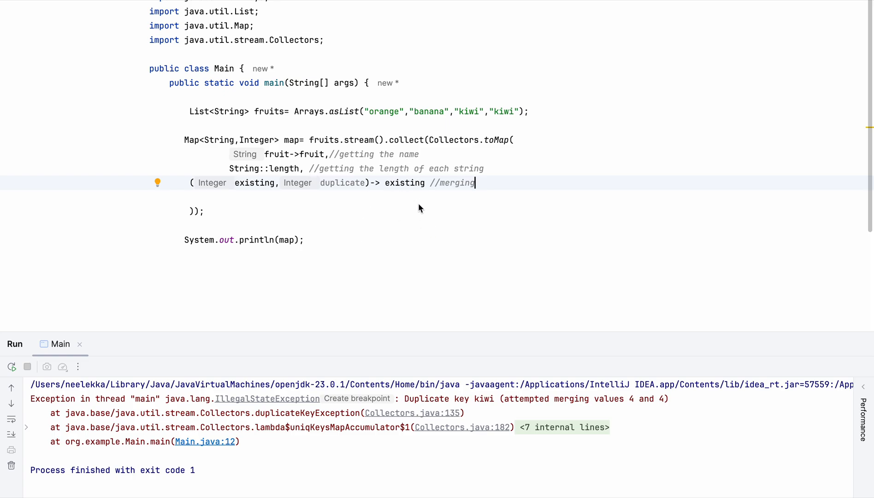
# Step: Right-click in the editor to bring up the Run 'Main.main()' action
pyautogui.rightClick(420, 208)
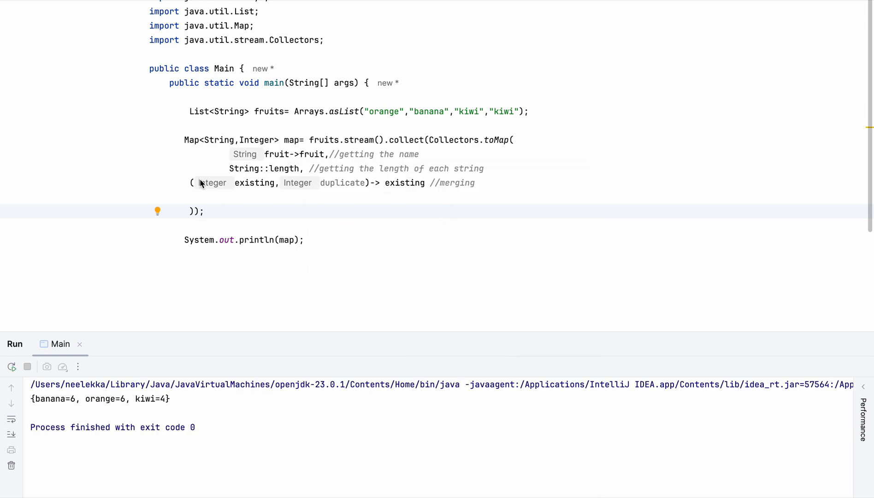
pyautogui.moveTo(305, 190)
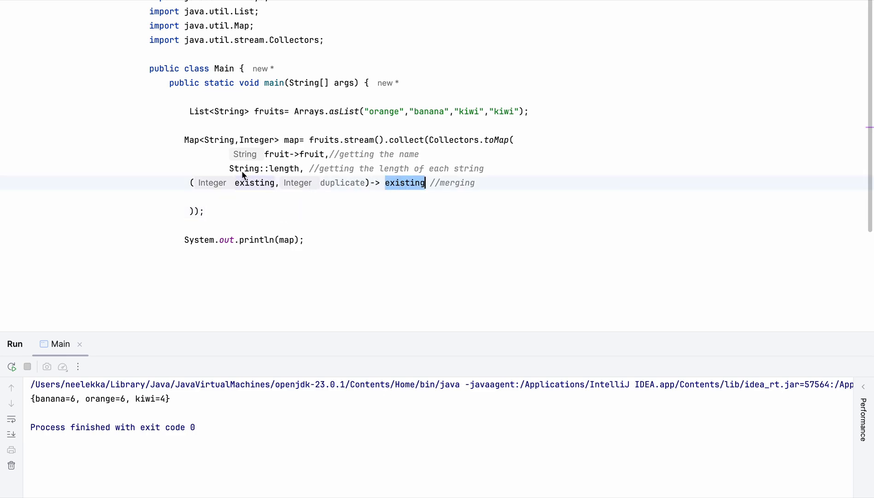
pyautogui.moveTo(381, 191)
pyautogui.write('duplicat')
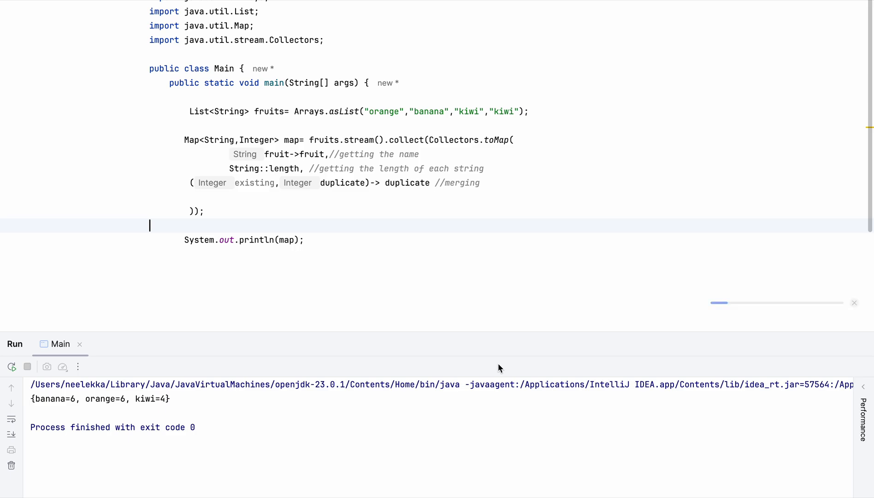
pyautogui.moveTo(216, 151)
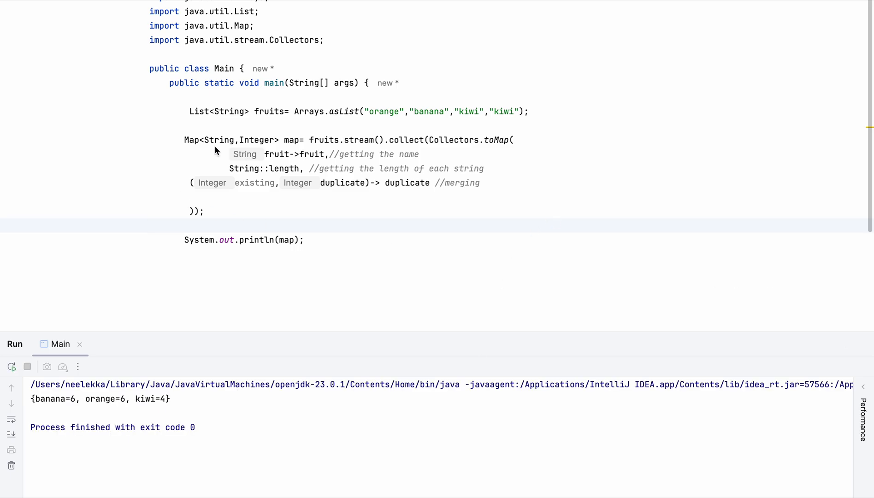
pyautogui.moveTo(374, 203)
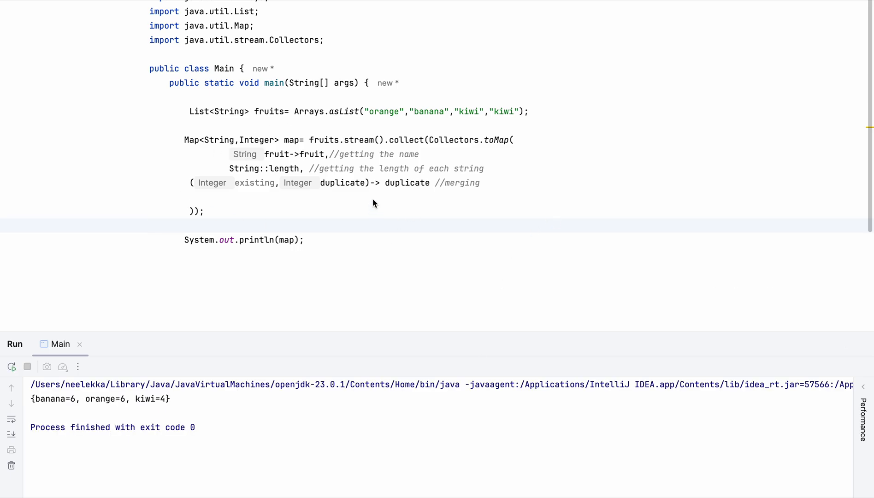
pyautogui.moveTo(432, 199)
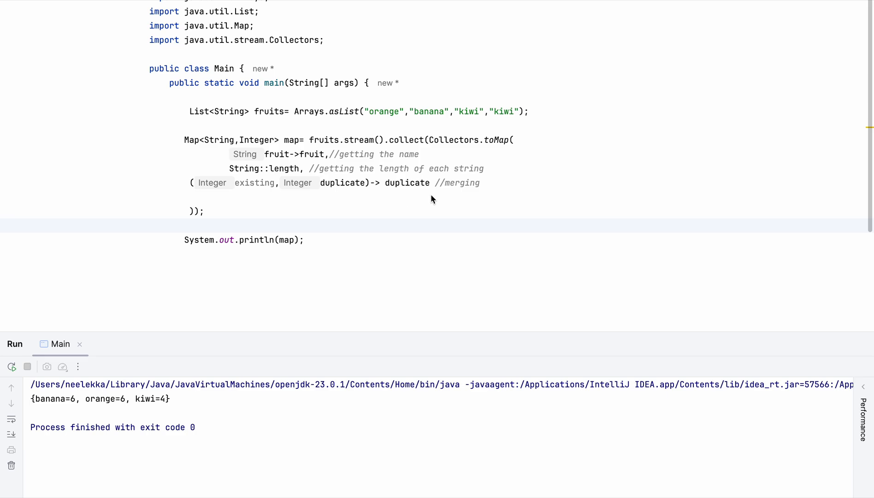
pyautogui.moveTo(501, 195)
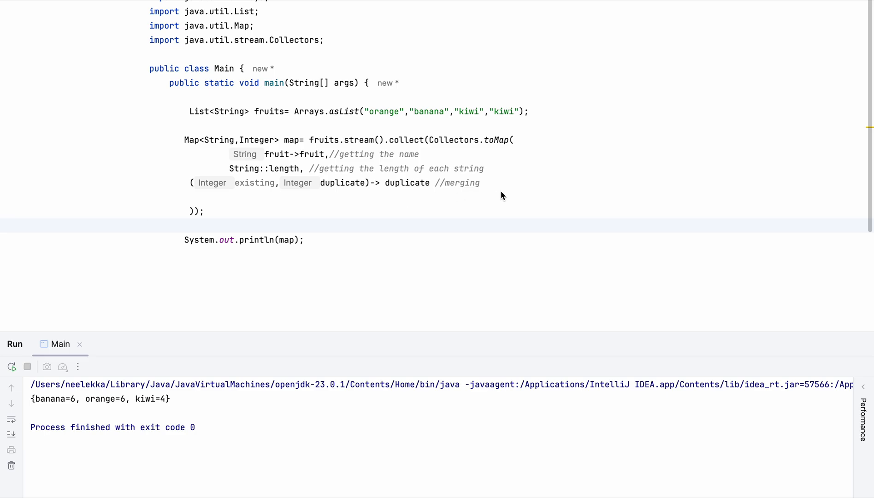
pyautogui.moveTo(619, 166)
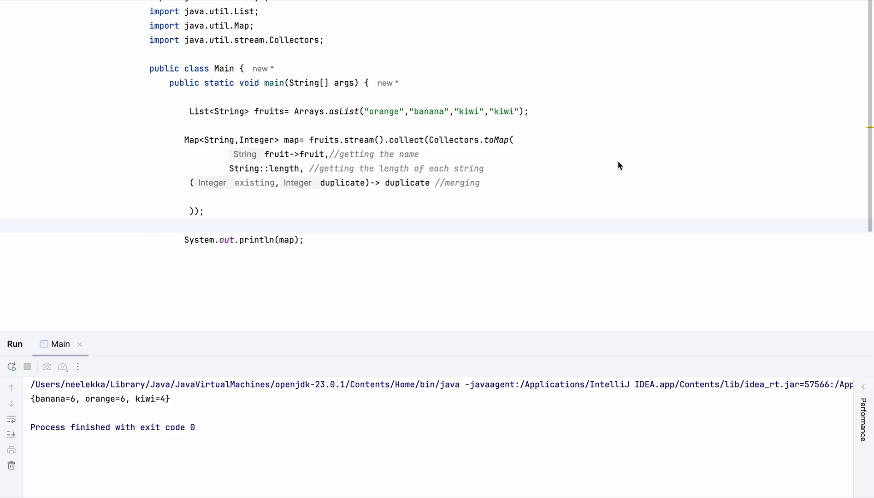